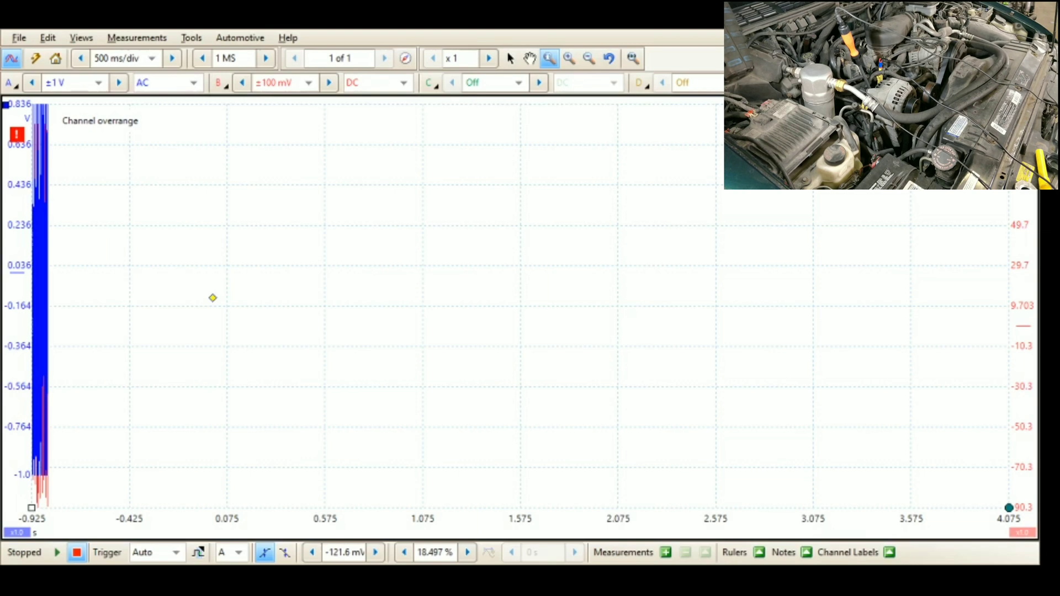
pyautogui.moveTo(174, 313)
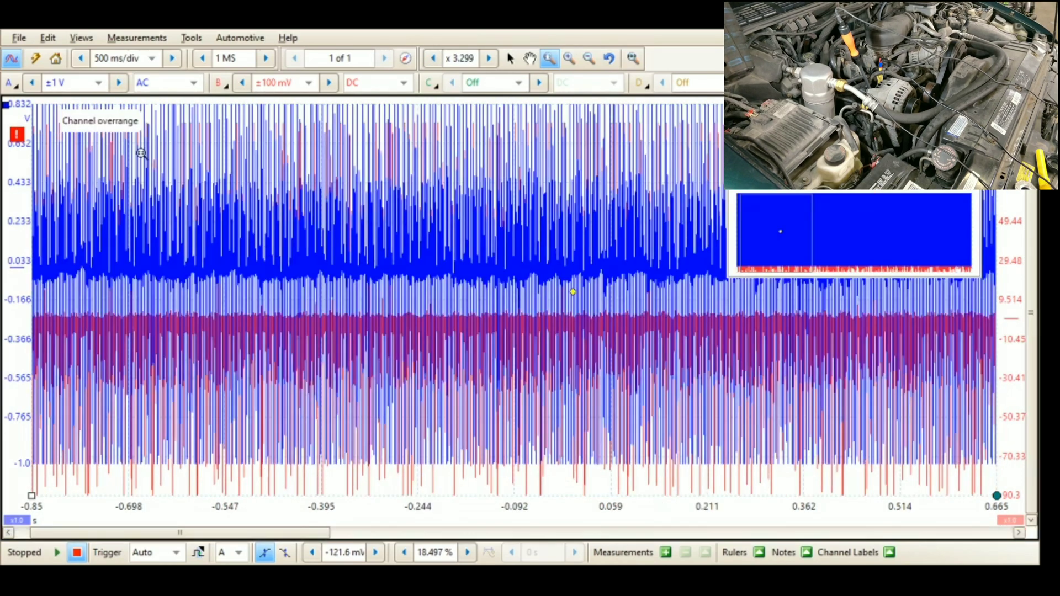
# Zoom into the ripple waveform to about x342 so individual pulses are resolved.
pyautogui.click(569, 59)
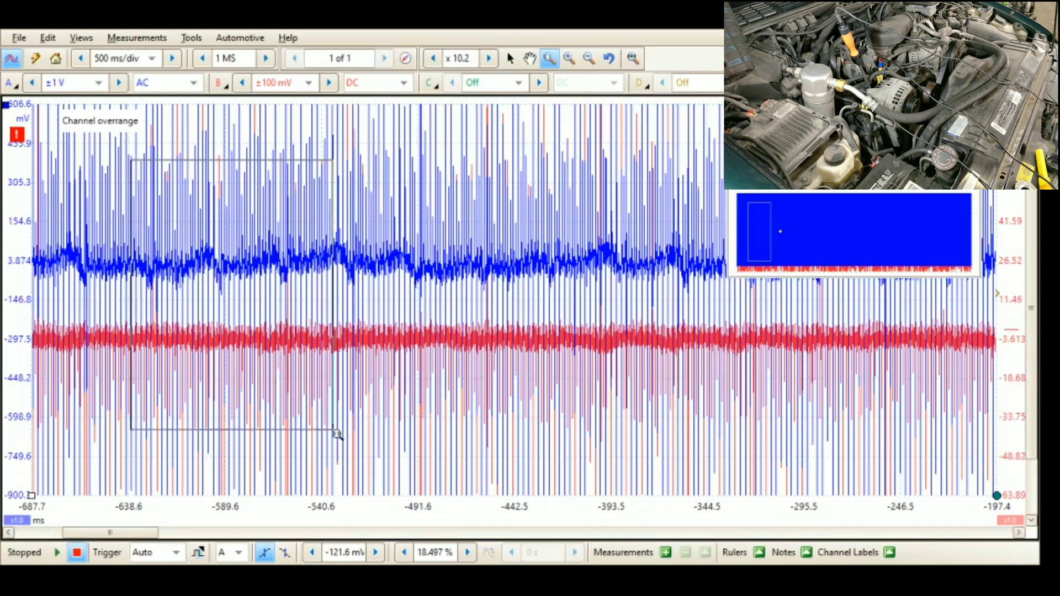
pyautogui.click(569, 58)
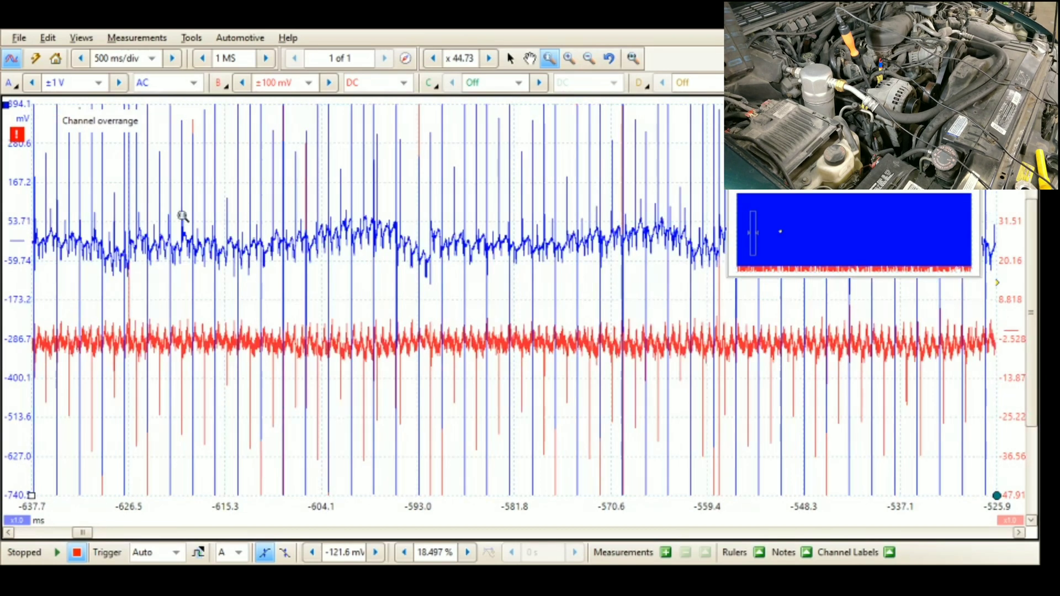
pyautogui.click(569, 59)
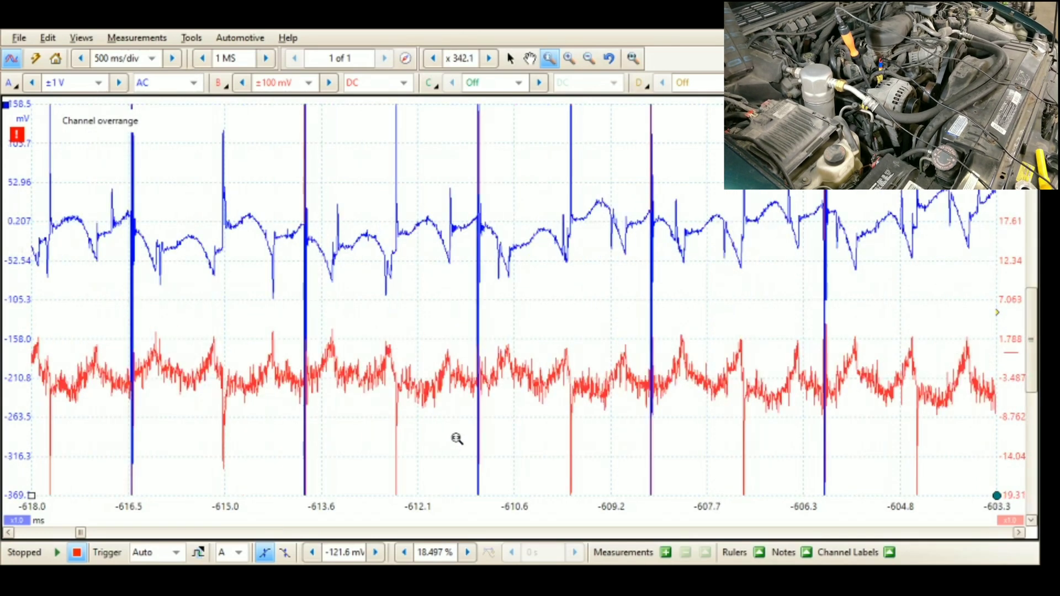
pyautogui.moveTo(254, 369)
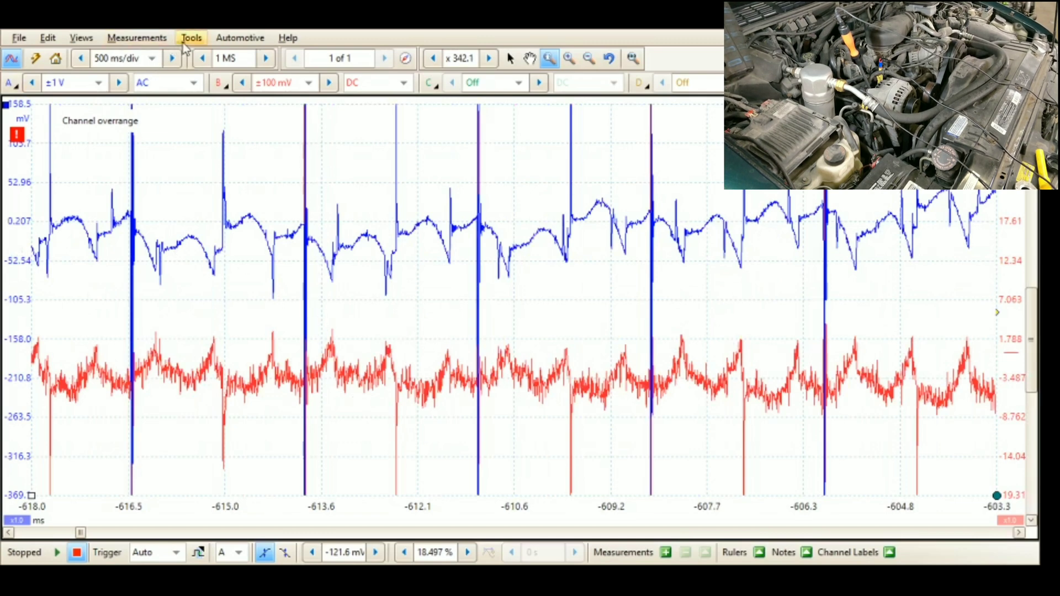
pyautogui.moveTo(207, 74)
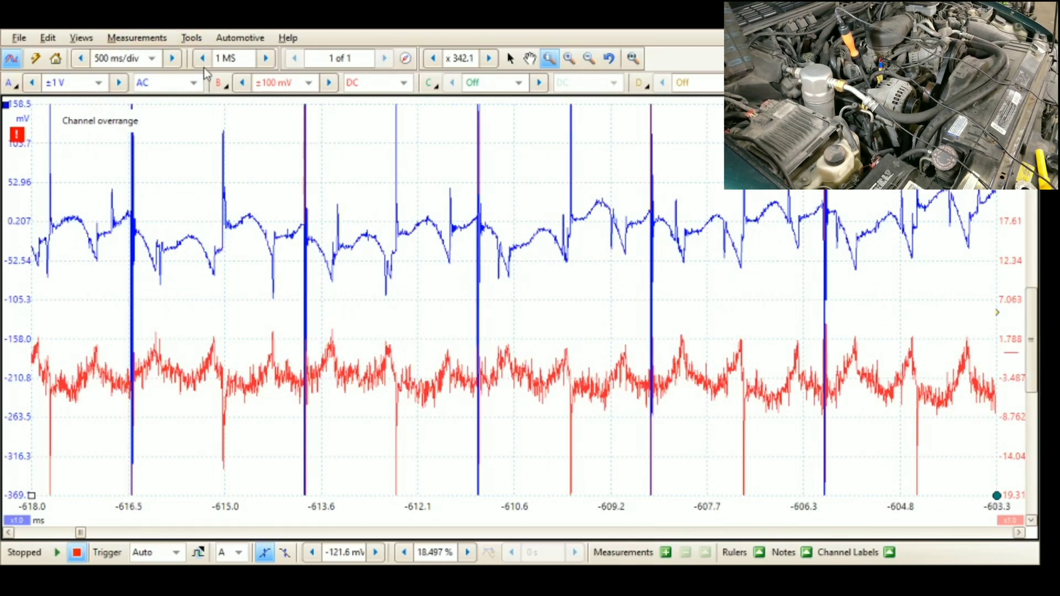
pyautogui.moveTo(439, 228)
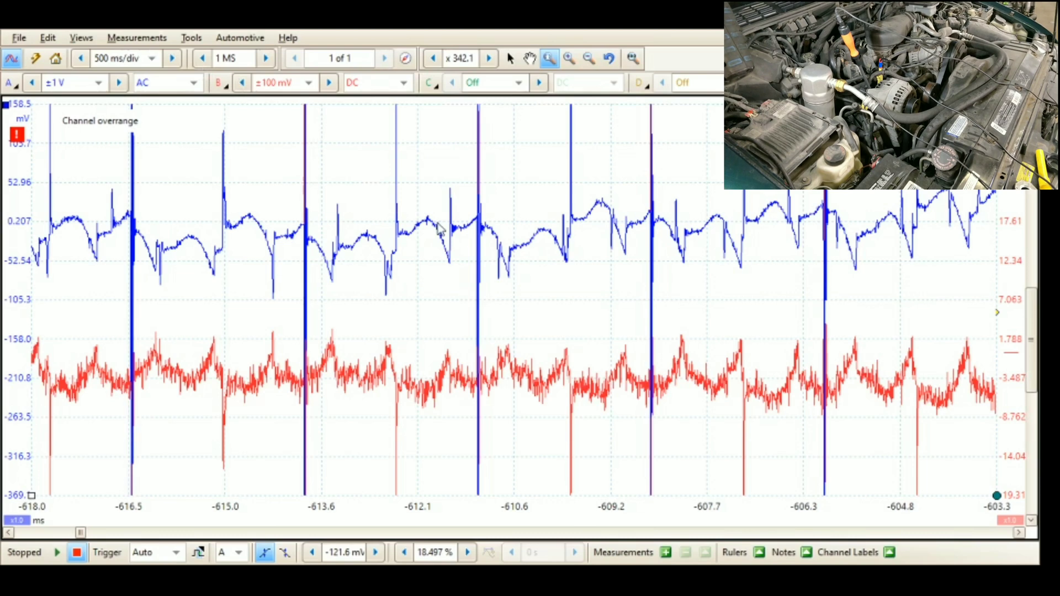
pyautogui.moveTo(424, 230)
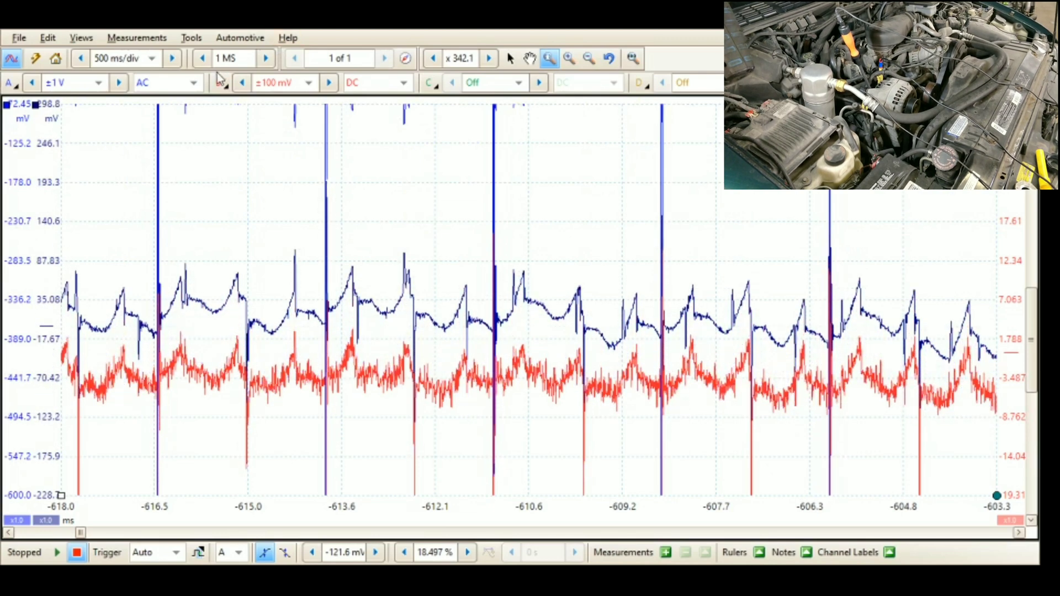
# Bring up channel B's settings to enable low-pass filtering.
pyautogui.click(219, 81)
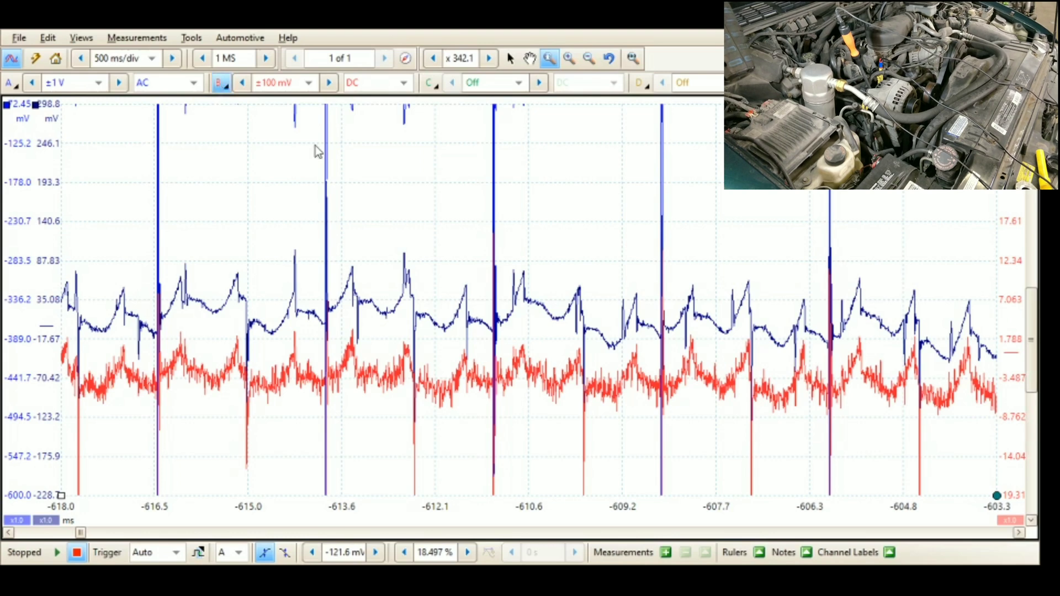
pyautogui.moveTo(274, 232)
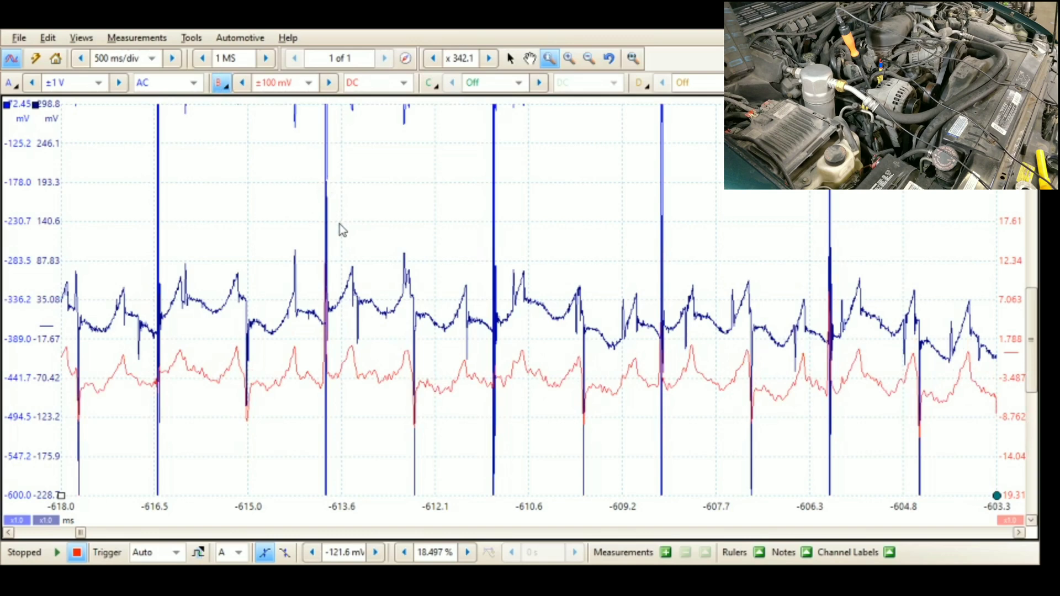
pyautogui.moveTo(382, 233)
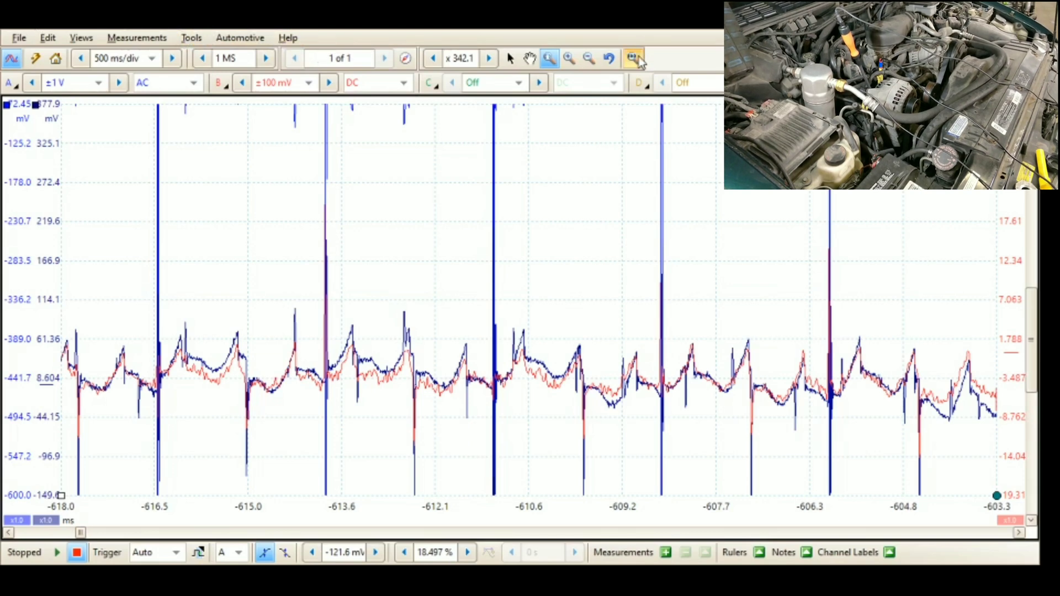
# Return the waveform display to the full capture at normal scale.
pyautogui.click(634, 57)
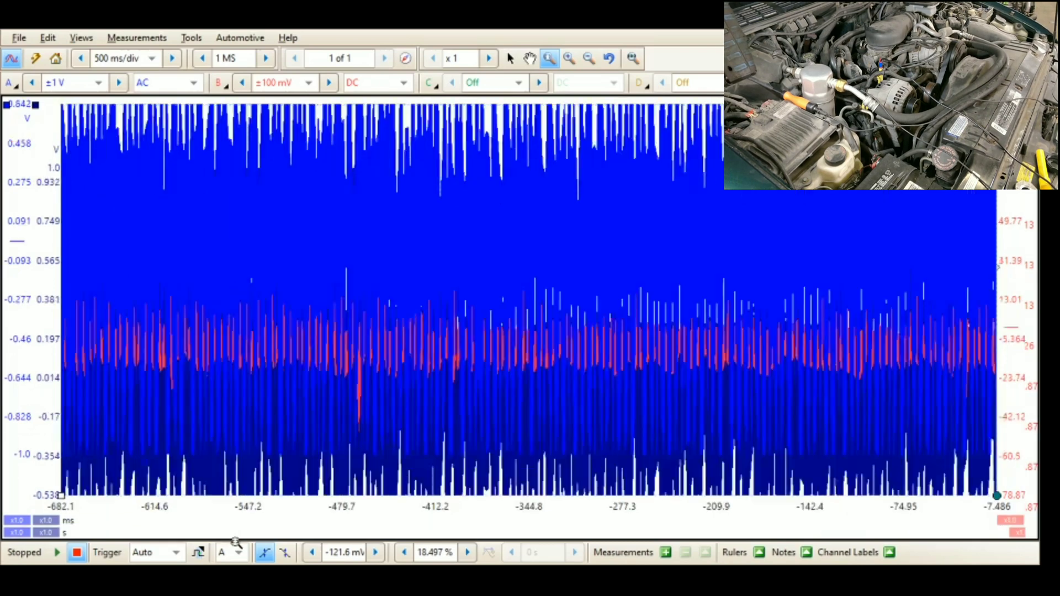
# Zoom into this capture's ripple, then widen slightly to show more ripple cycles.
pyautogui.click(569, 58)
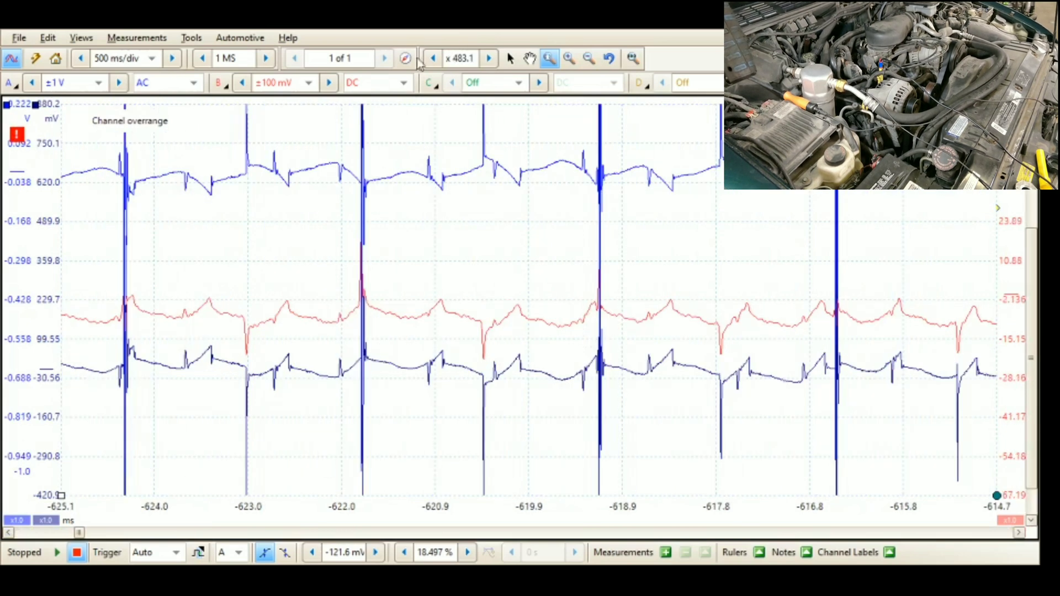
pyautogui.click(588, 58)
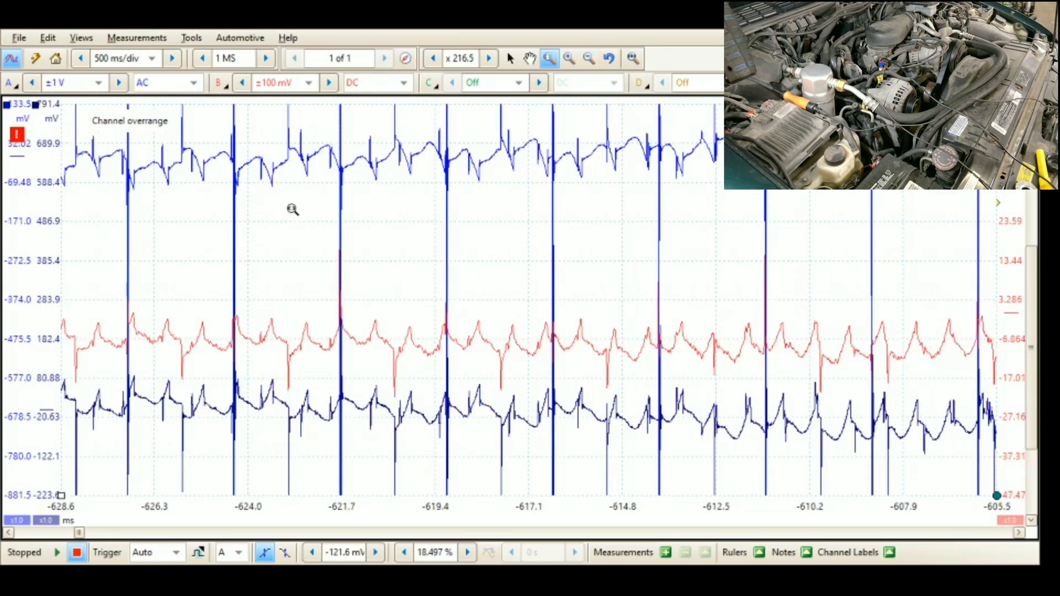
pyautogui.moveTo(363, 148)
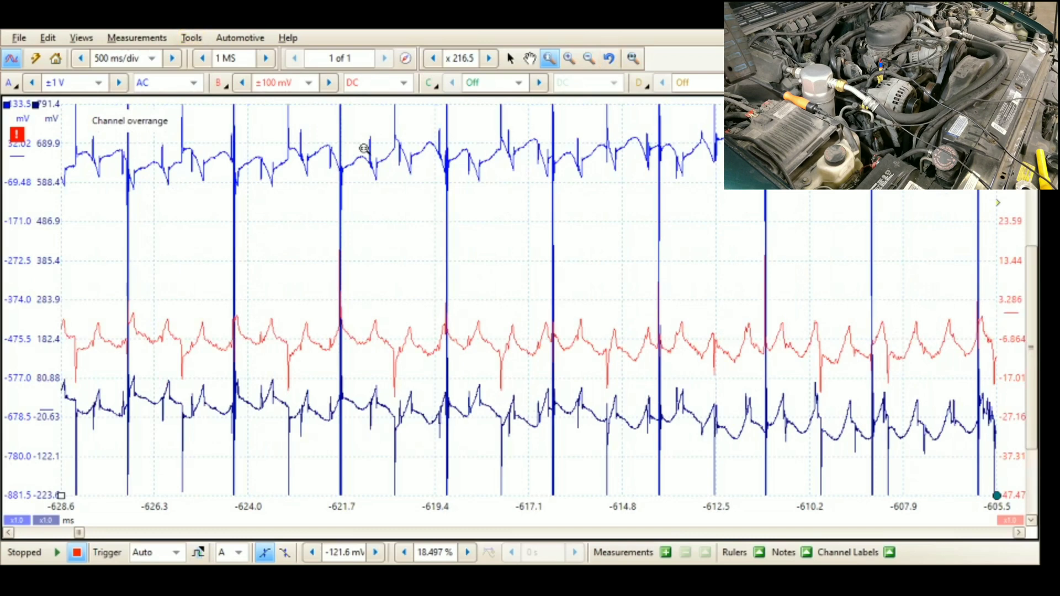
pyautogui.moveTo(325, 107)
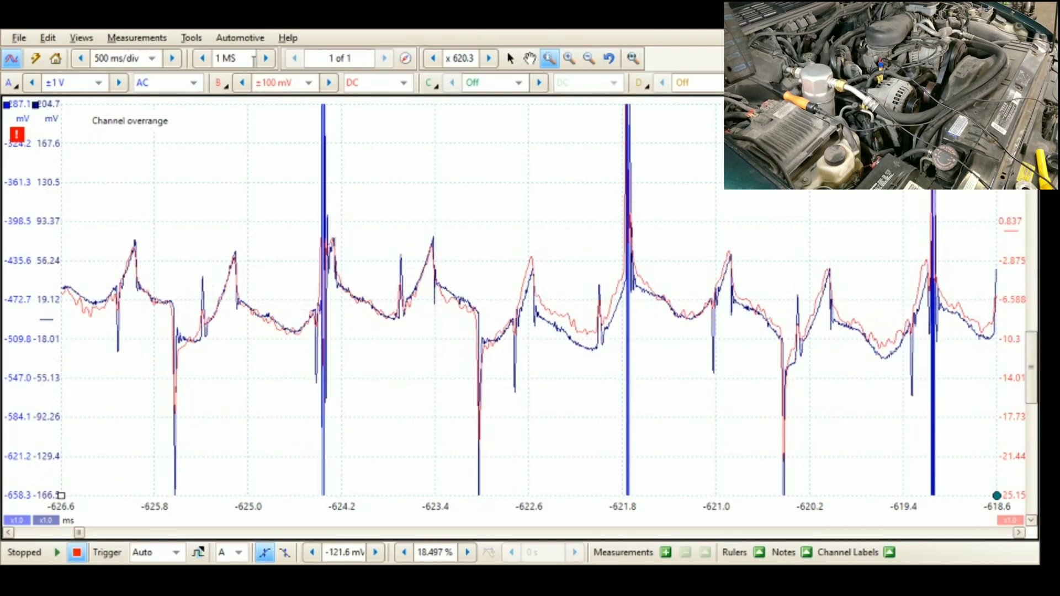
pyautogui.moveTo(118, 153)
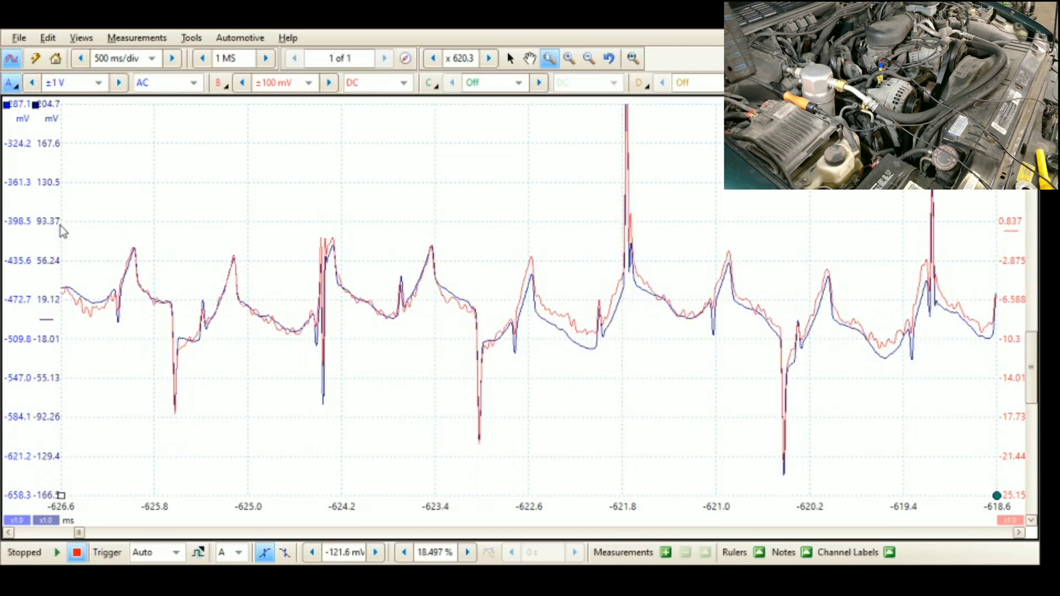
pyautogui.moveTo(121, 235)
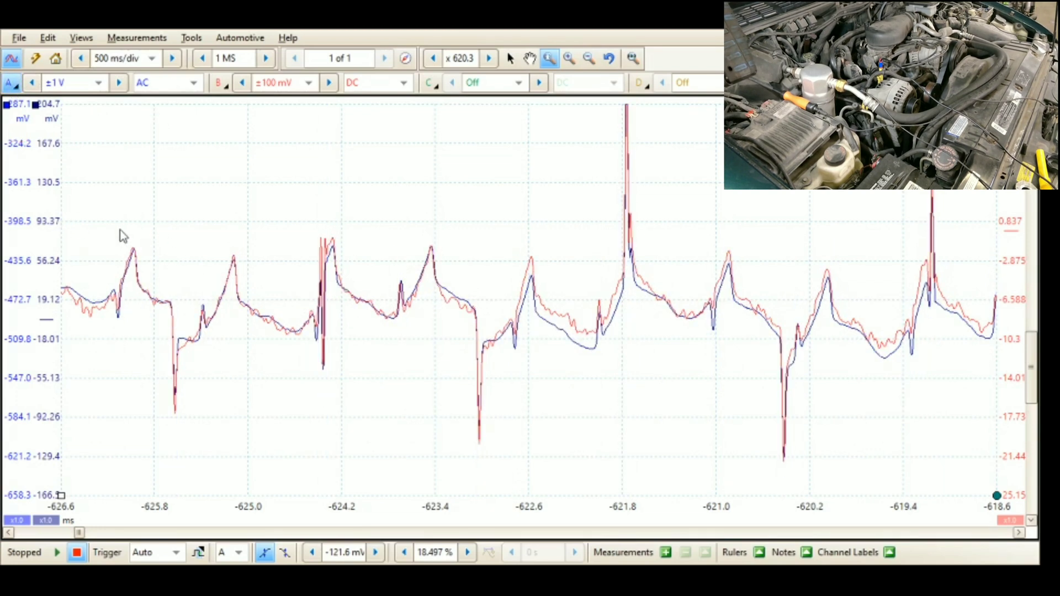